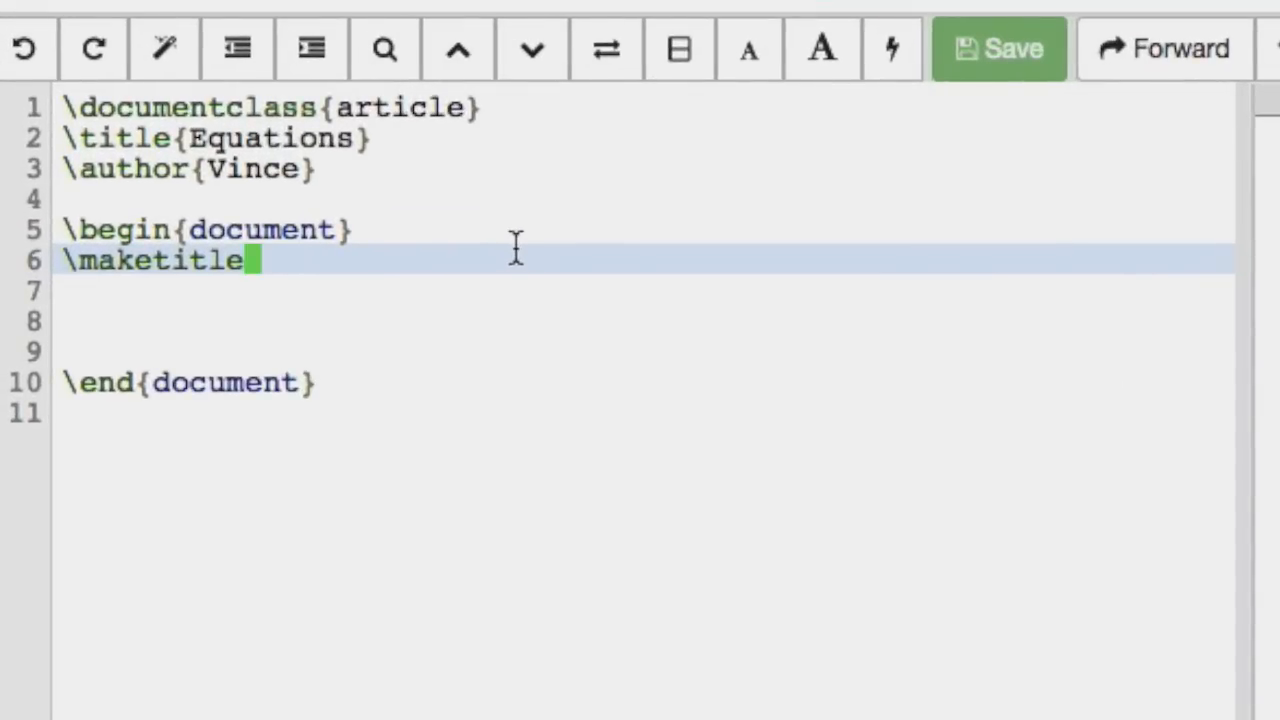
# Write the intro sentence 'Here is an equation from queueing theory:' on a new line
pyautogui.press('Return')
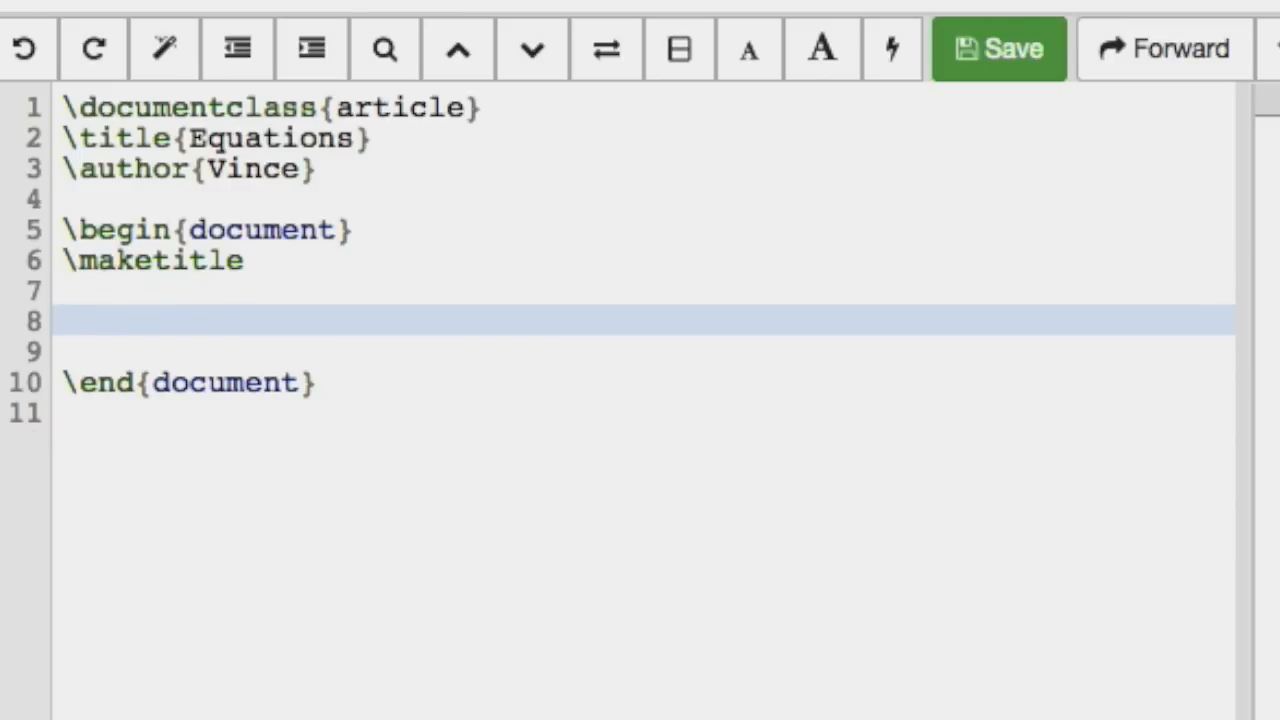
pyautogui.write('Here is an equati')
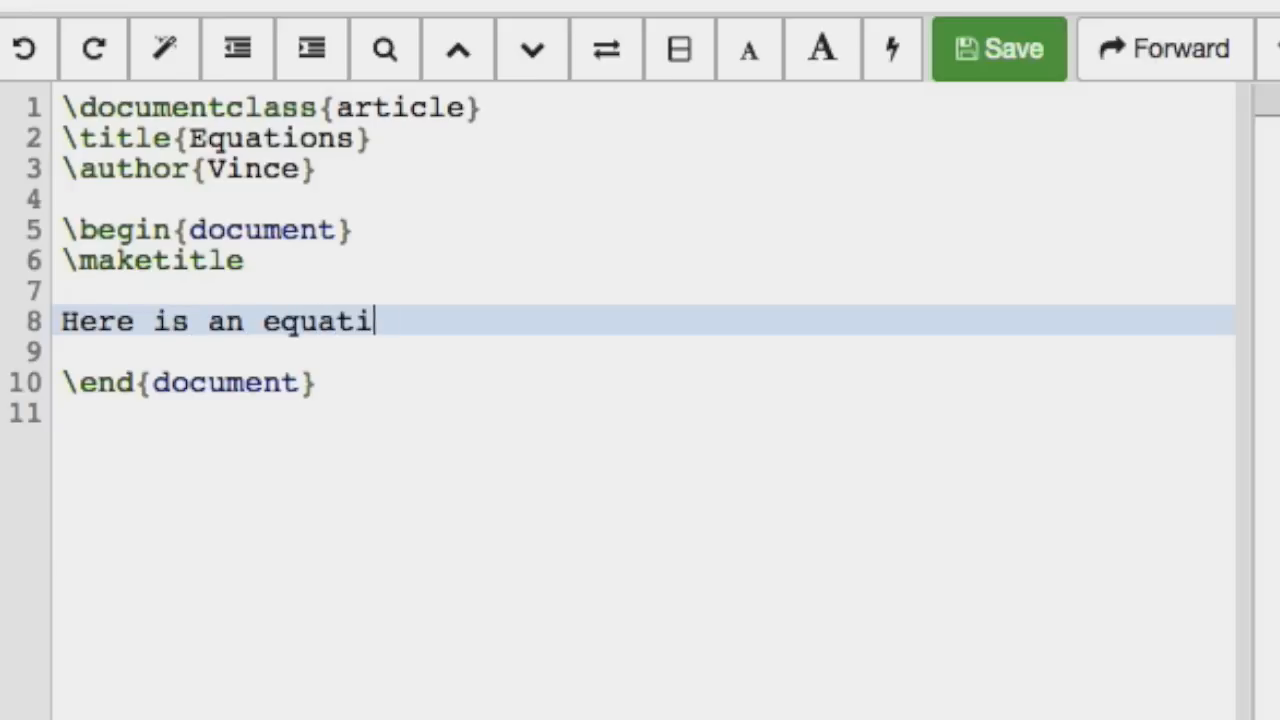
pyautogui.write('on from queueing th')
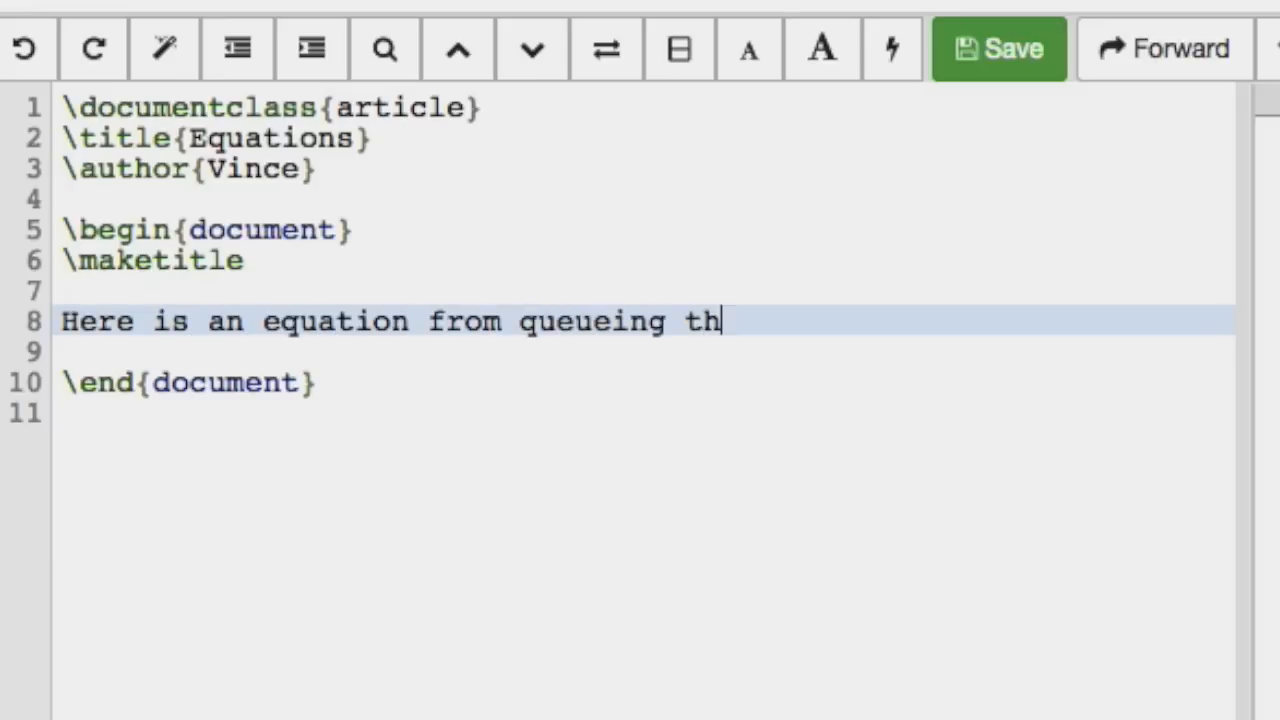
pyautogui.write('eory:')
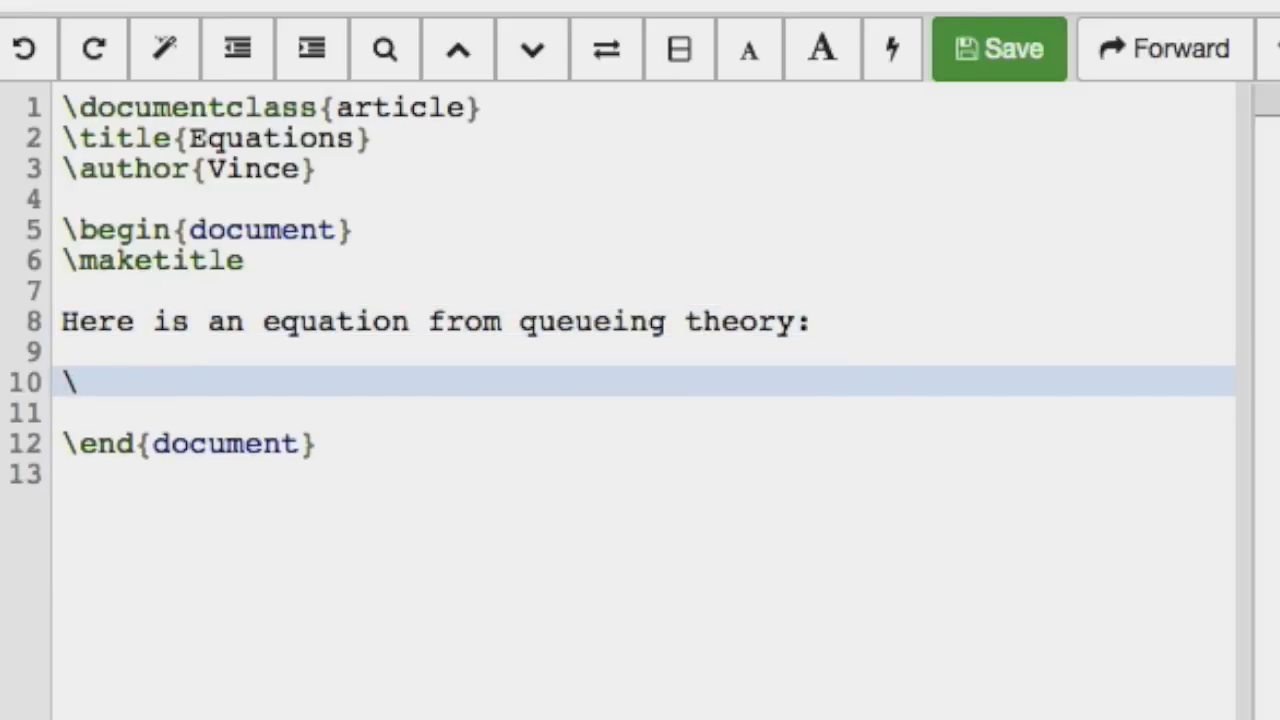
# Add an equation environment containing \pi_i = \rho ^ i \pi_0
pyautogui.write('begin{equat')
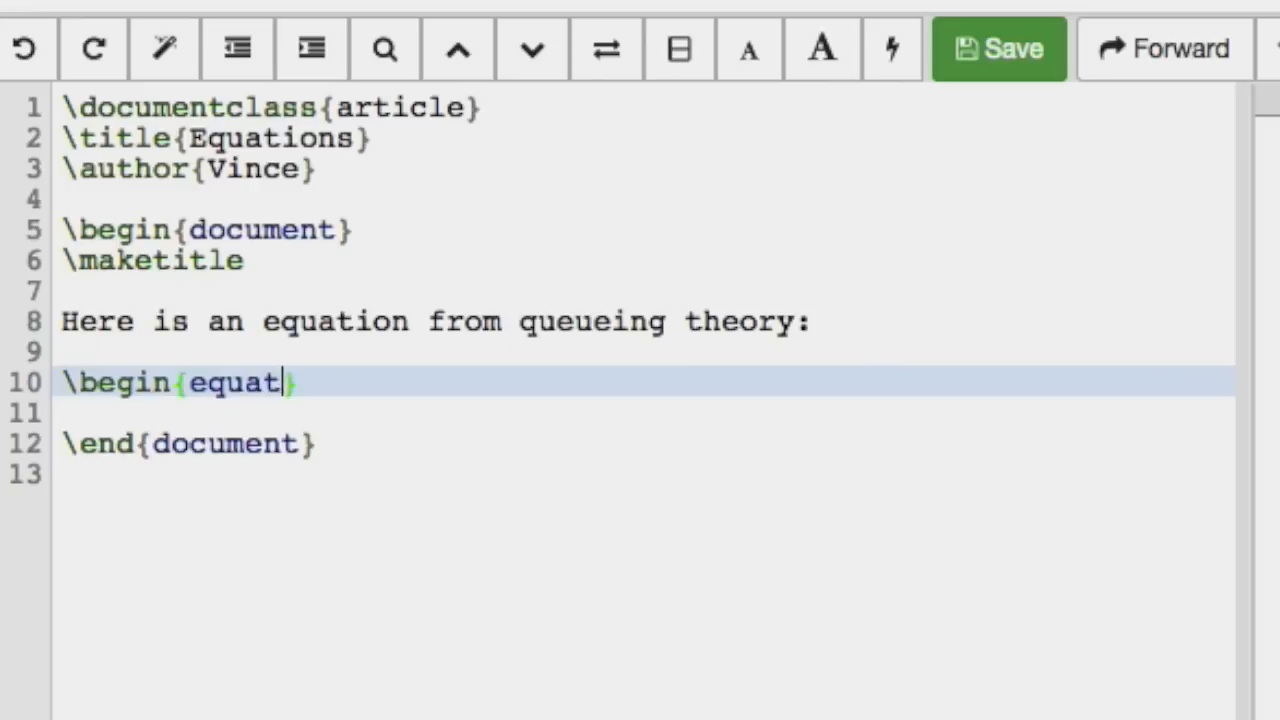
pyautogui.write('ion')
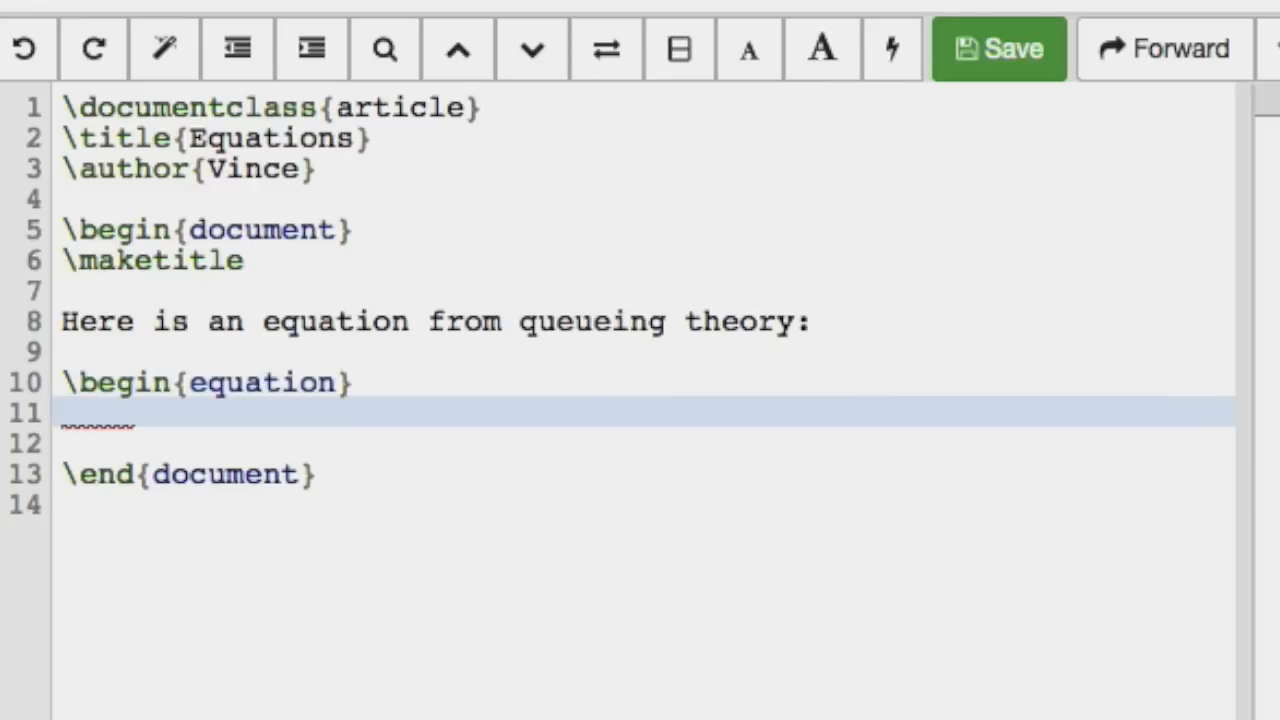
pyautogui.write('\\pi_i')
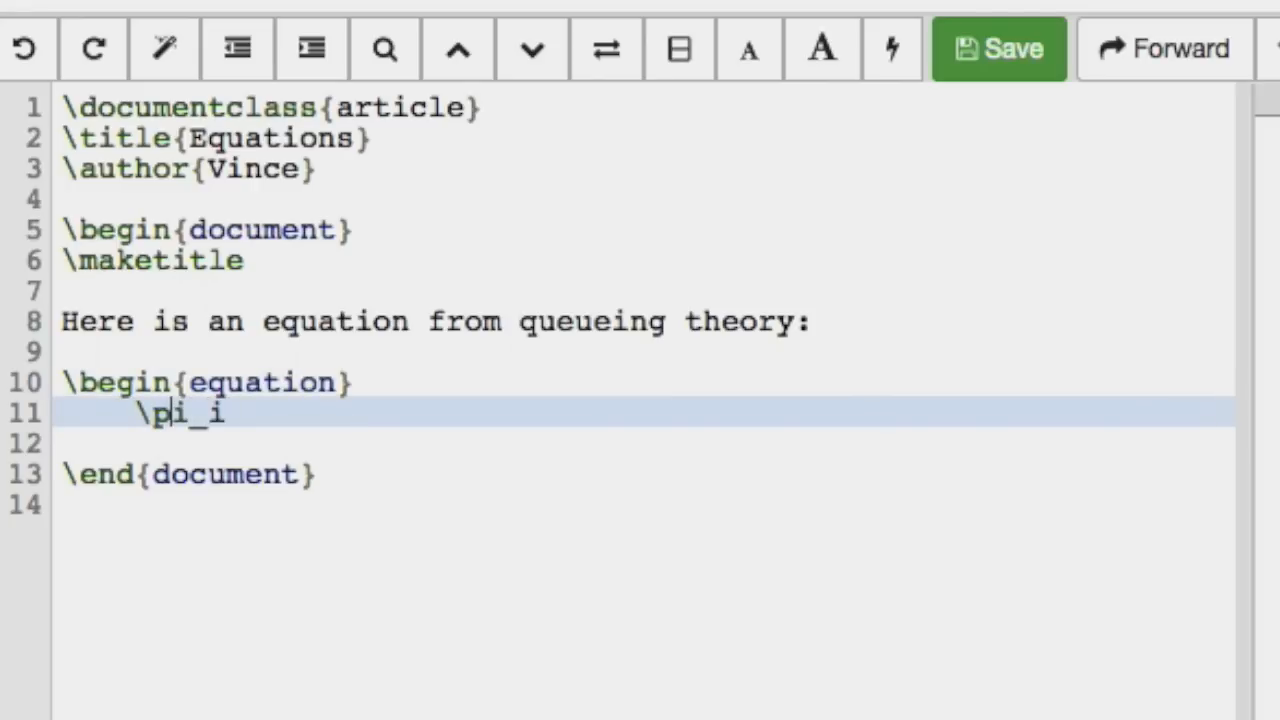
pyautogui.write('=')
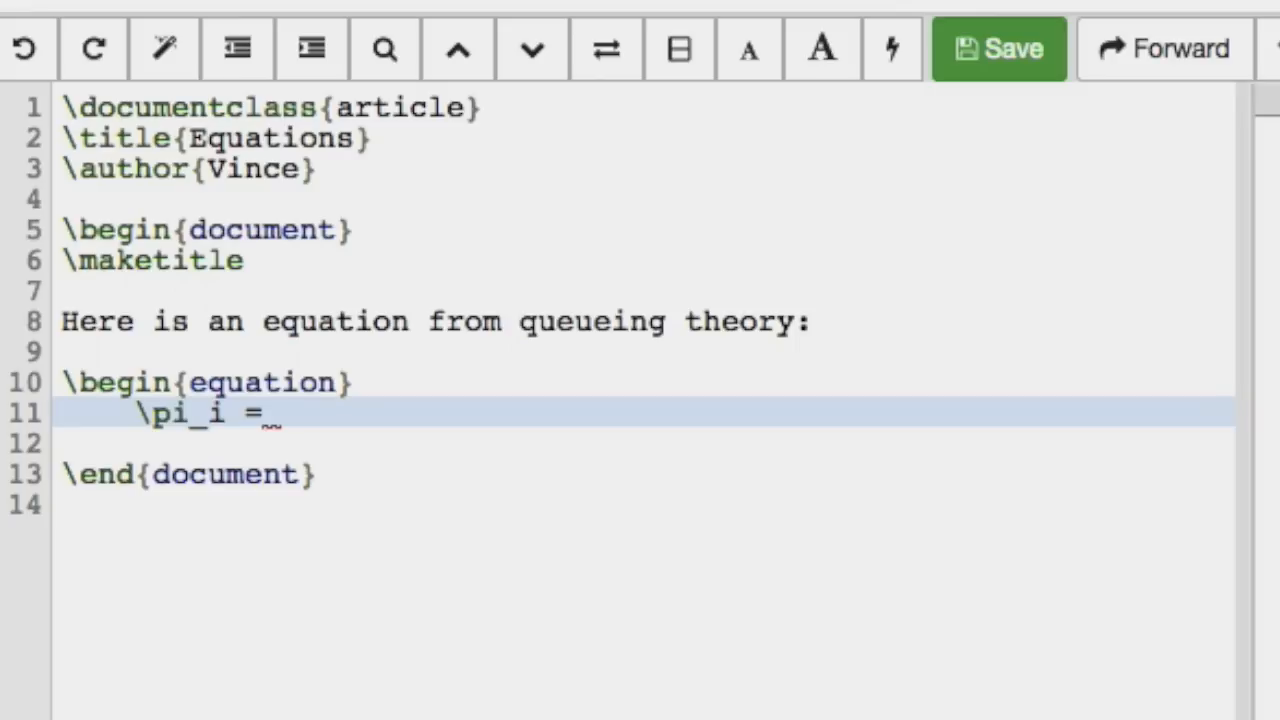
pyautogui.write('\\r')
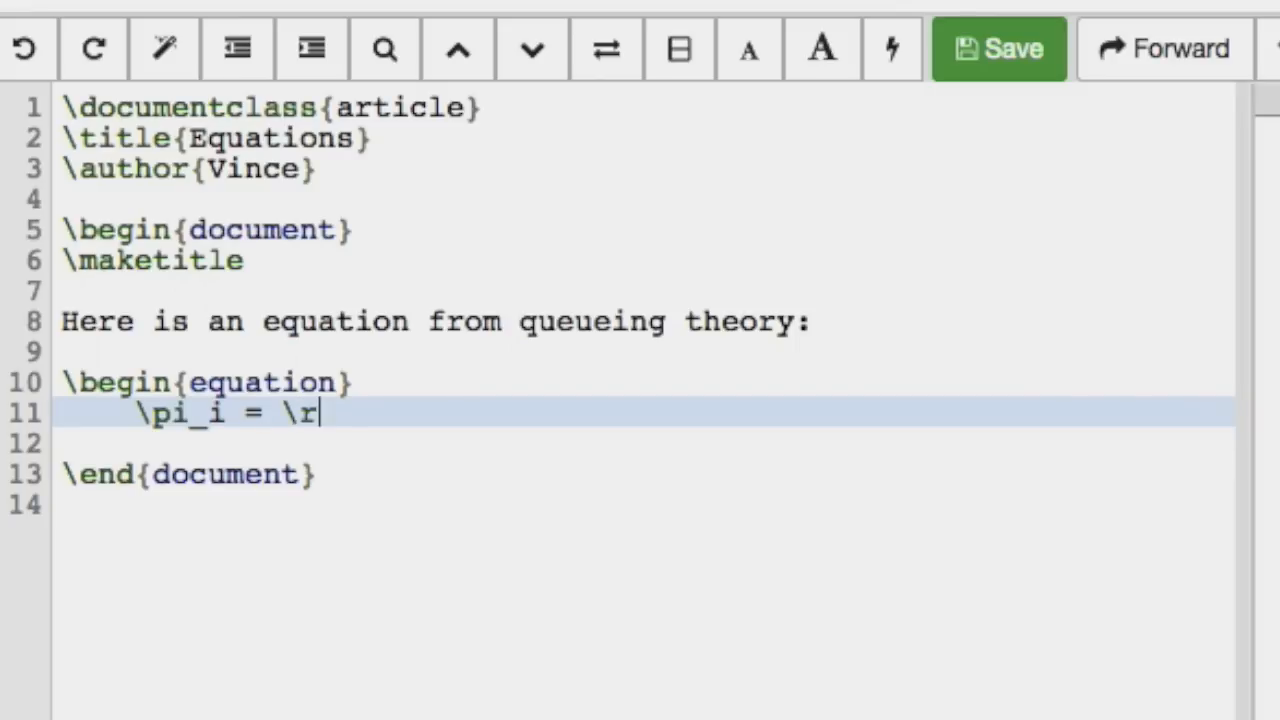
pyautogui.write('ho ^ i')
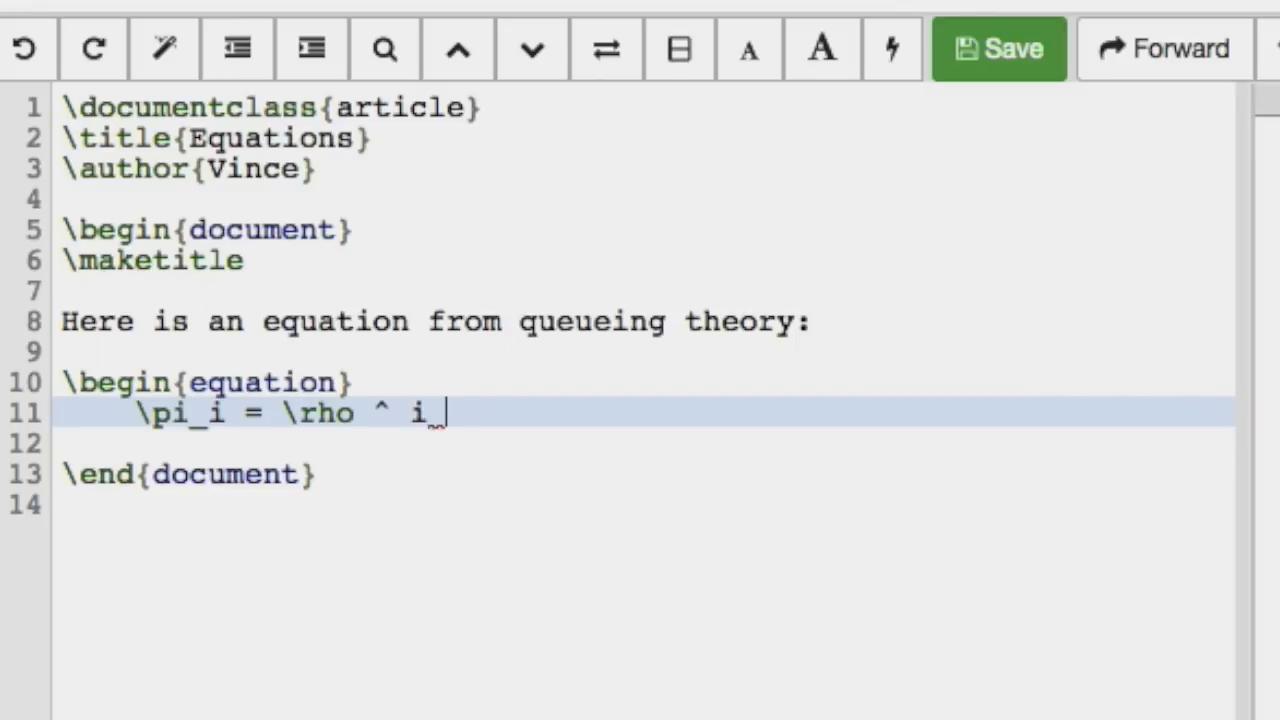
pyautogui.write('\\pi_0')
pyautogui.click(648, 444)
pyautogui.write('\\end{eq')
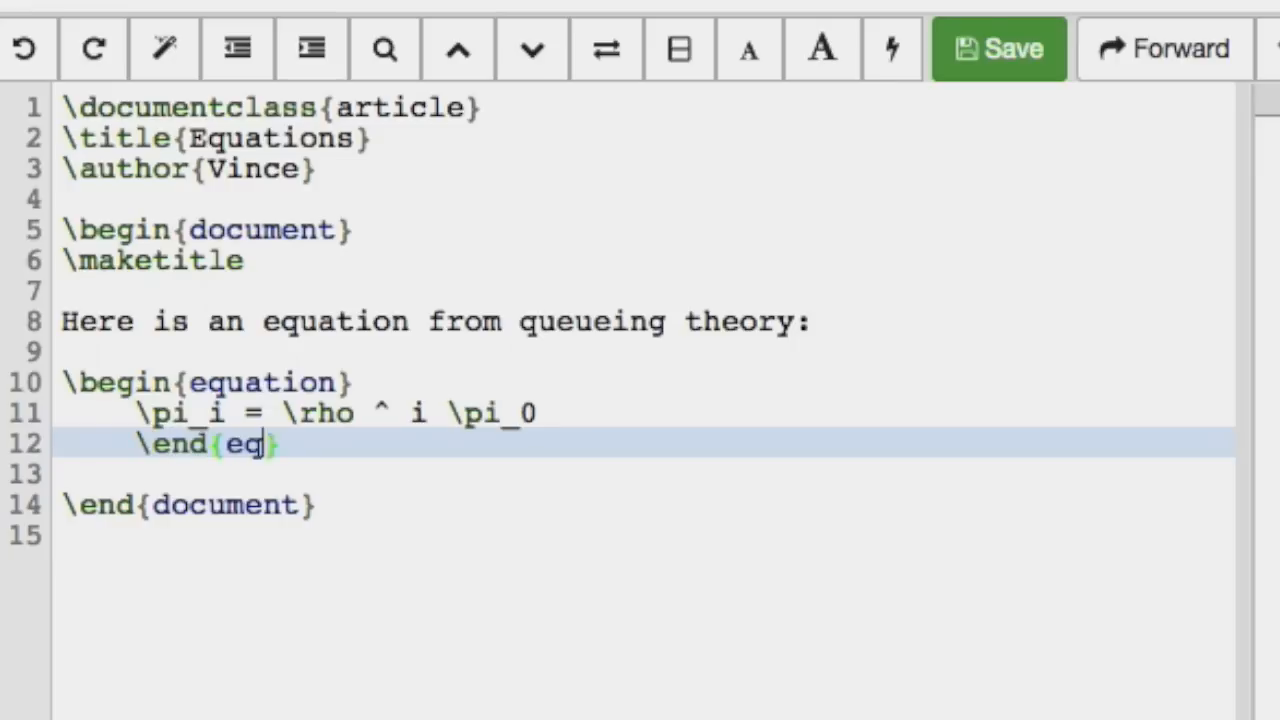
pyautogui.write('uation')
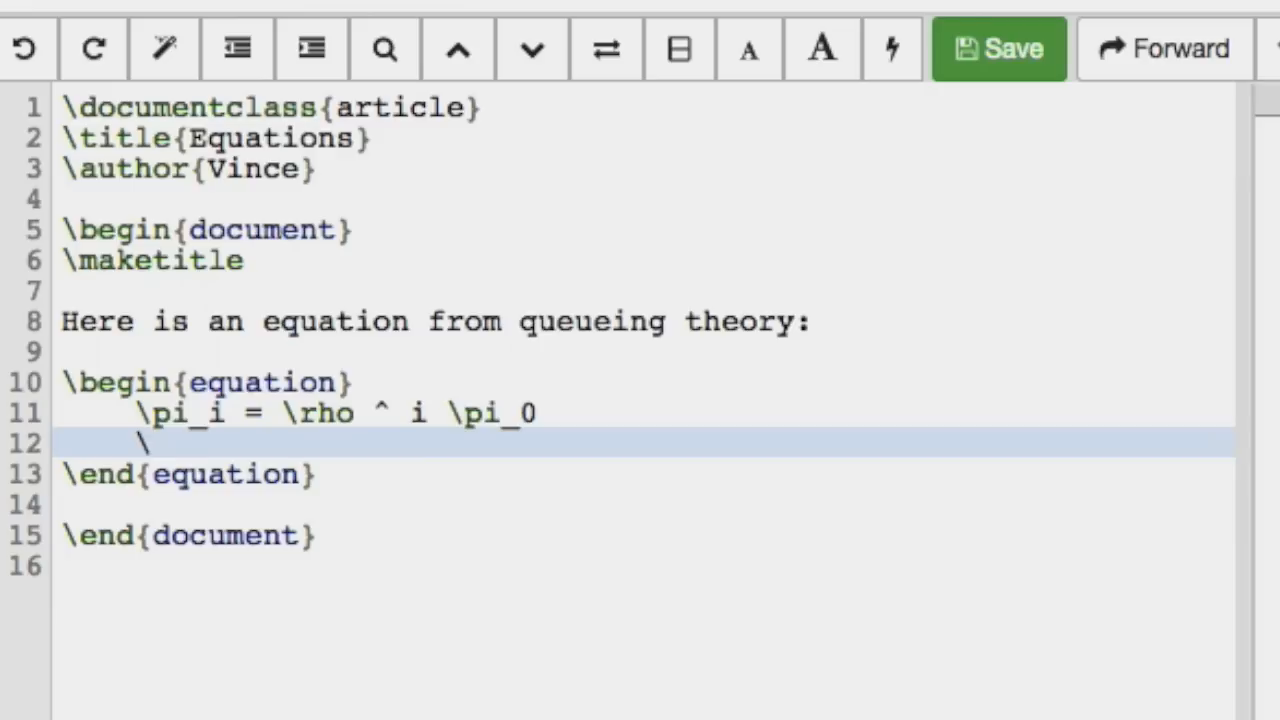
# Label the equation with \label{steady_state_prob} inside the environment
pyautogui.write('label{}')
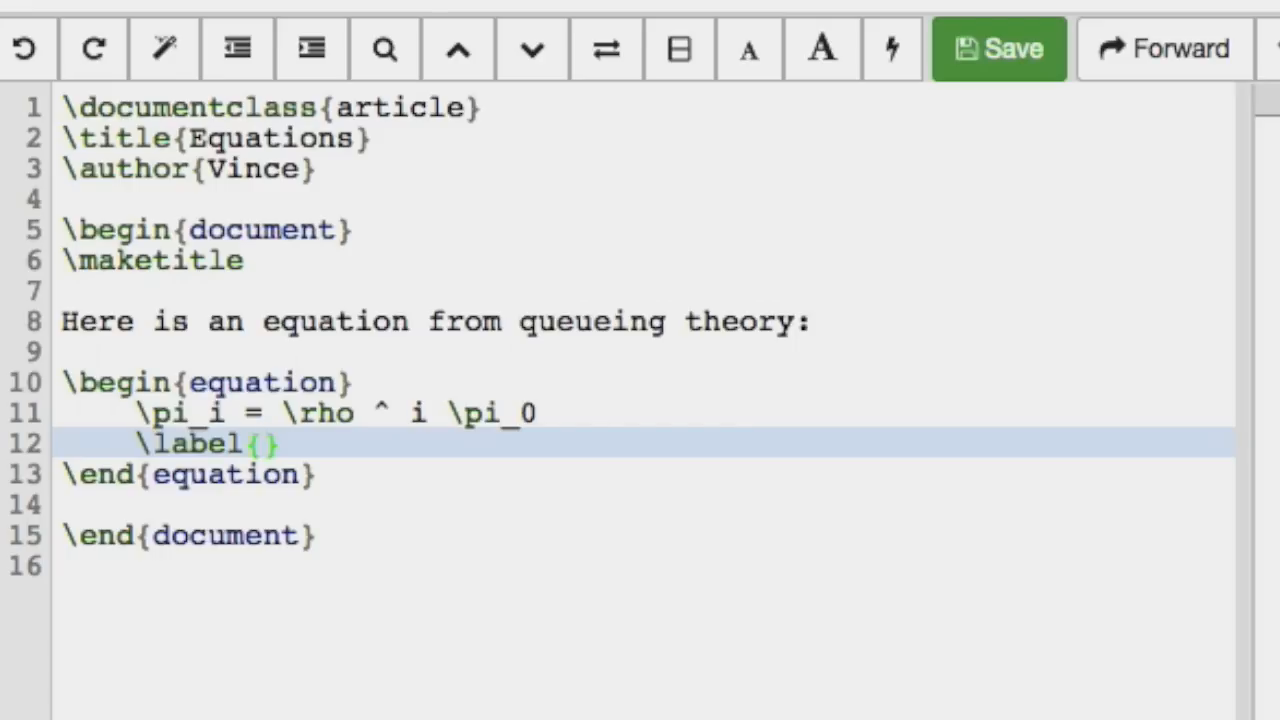
pyautogui.write('steady')
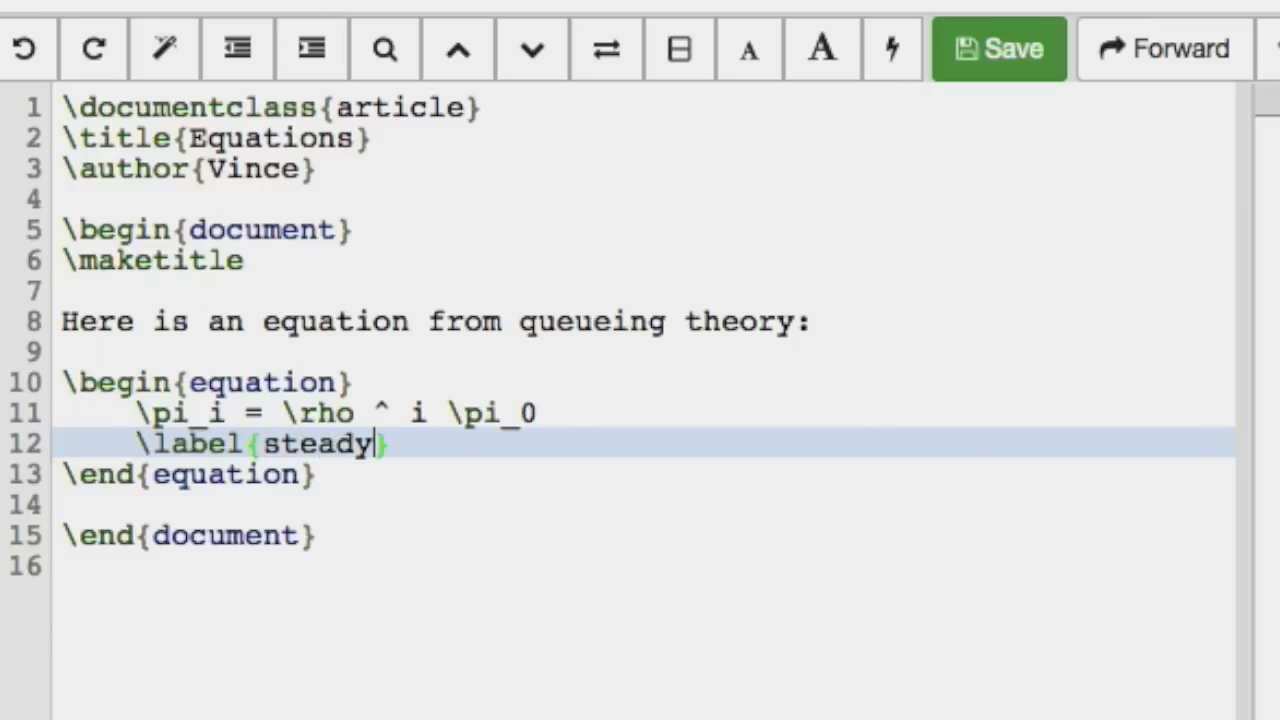
pyautogui.write('_state_prob')
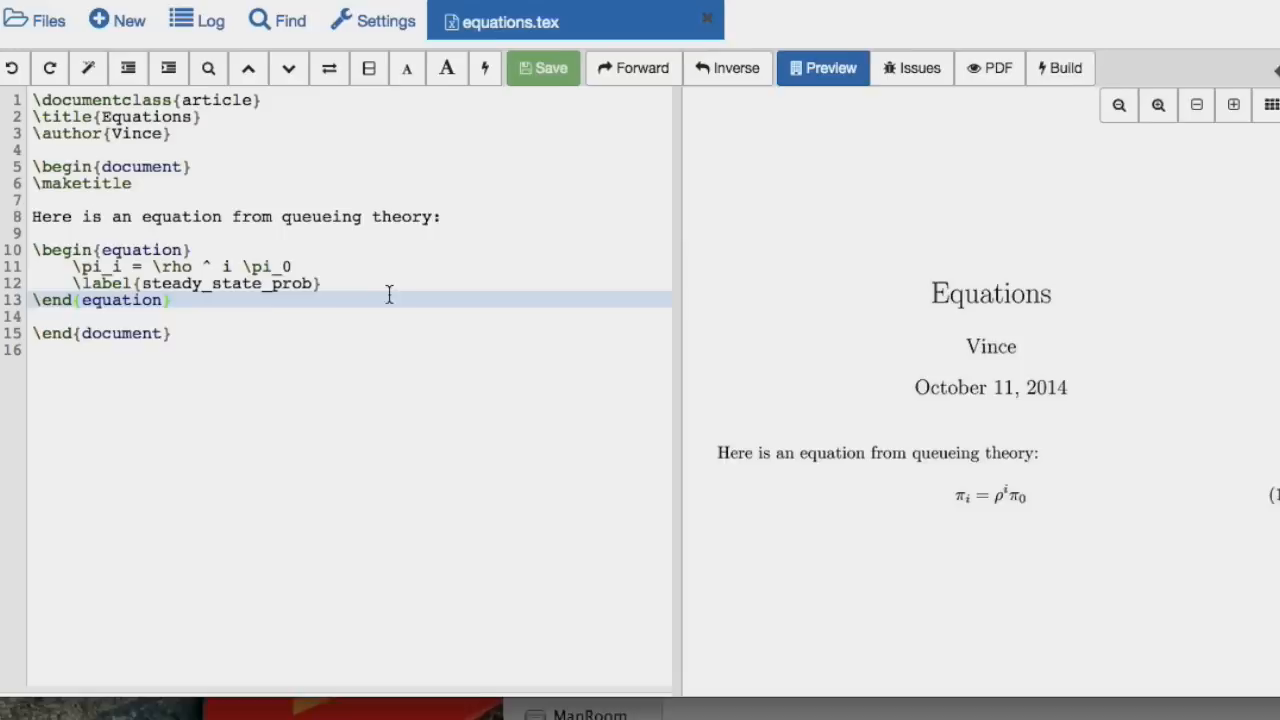
# Add 'Equation (\ref{steady_state_prob}) is a very cool equation.' and view it rendered as Equation (1) in the preview
pyautogui.press('Enter')
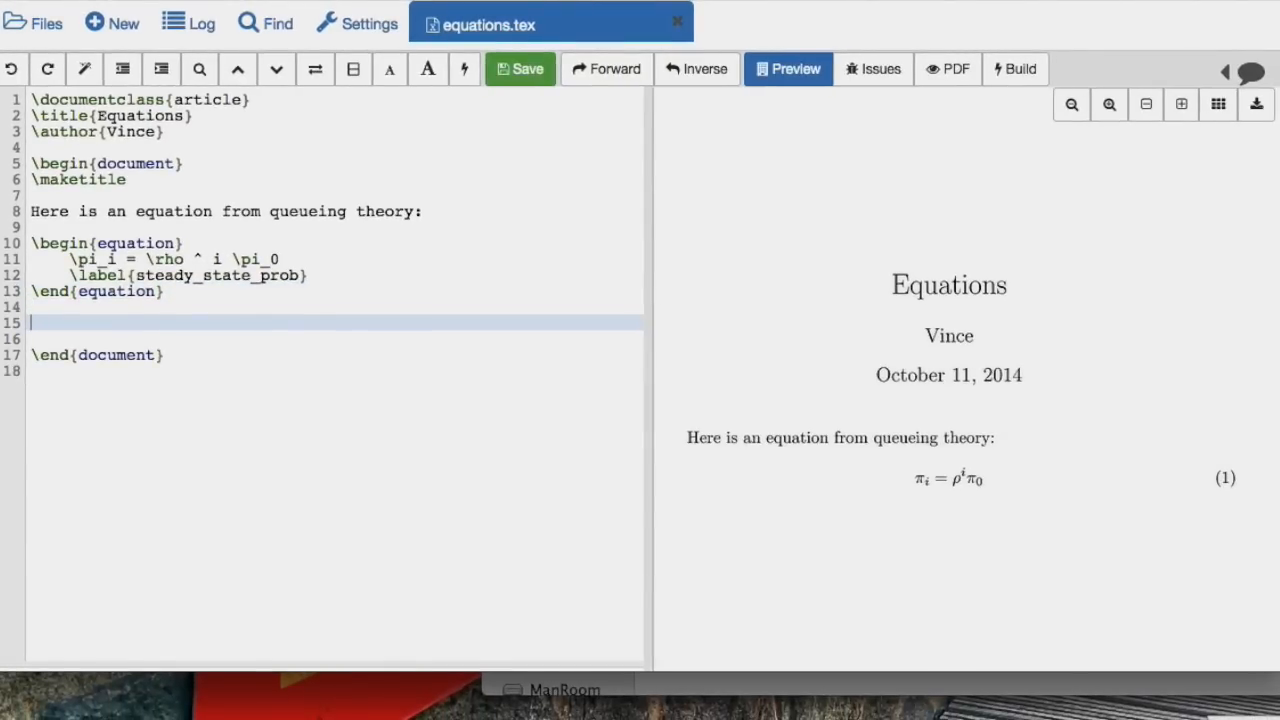
pyautogui.write('Equation ()')
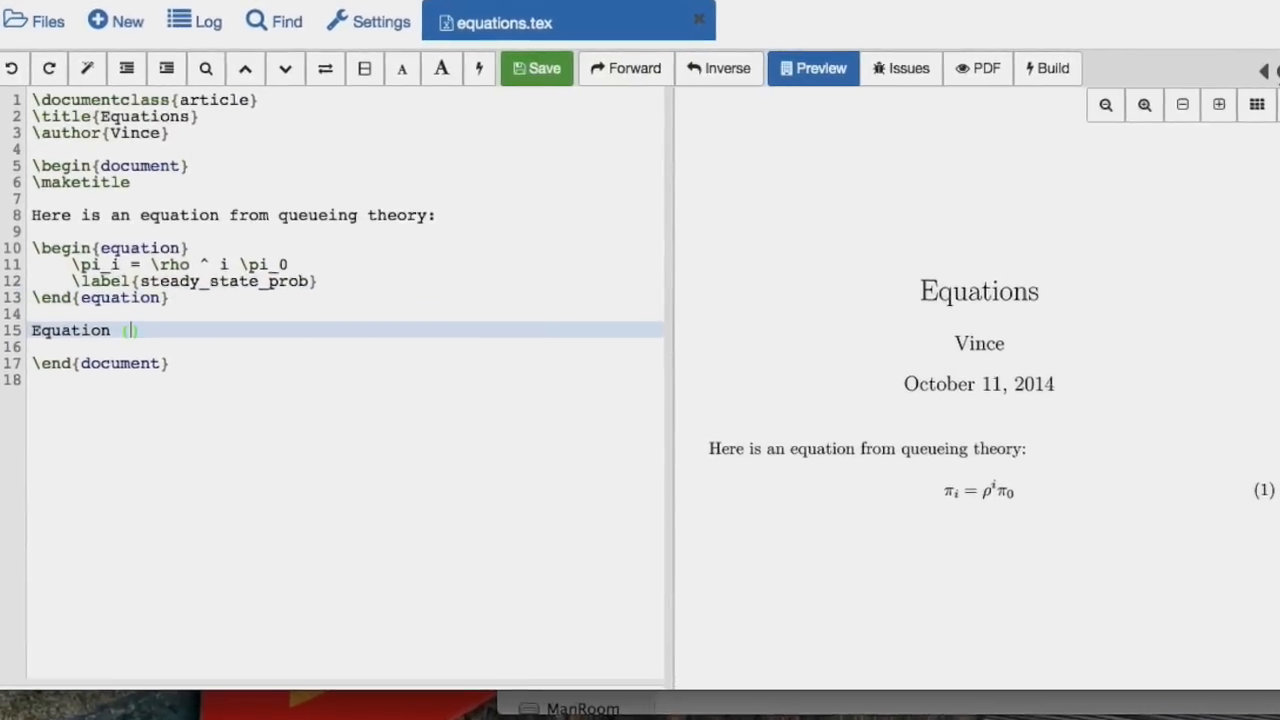
pyautogui.write('\\ref{steady_state_p')
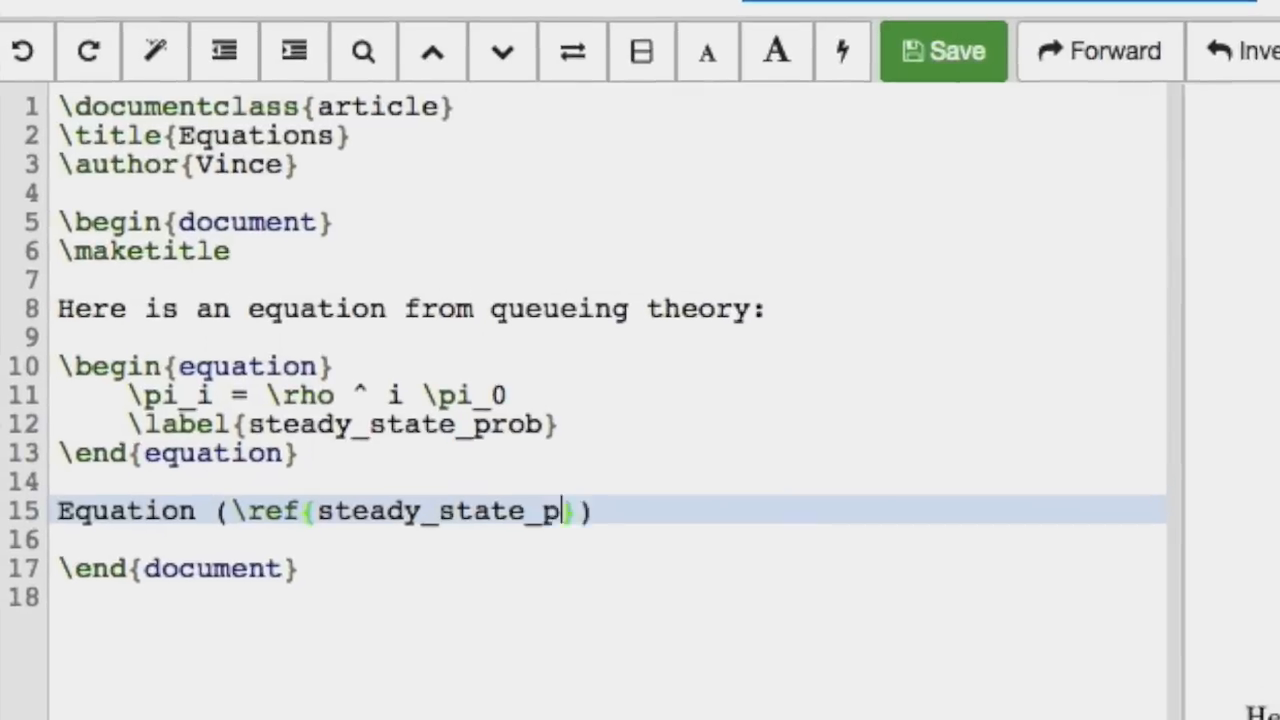
pyautogui.write('rob}) is a')
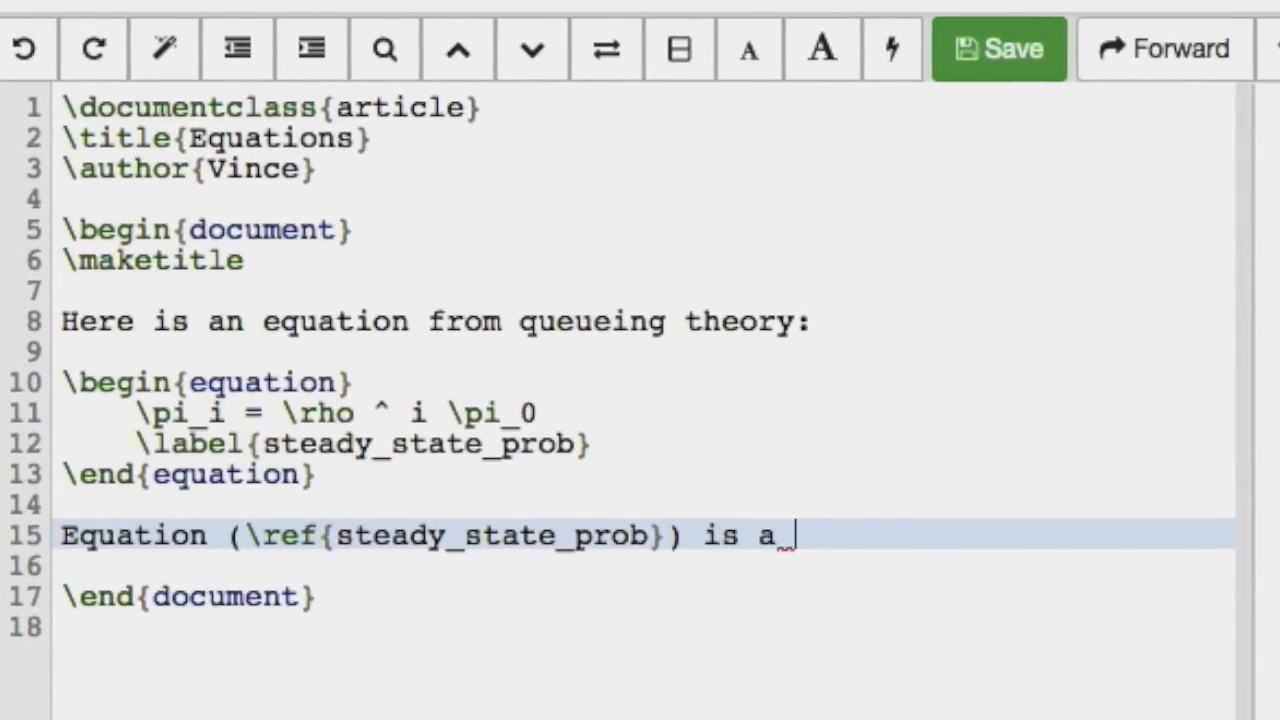
pyautogui.write('very')
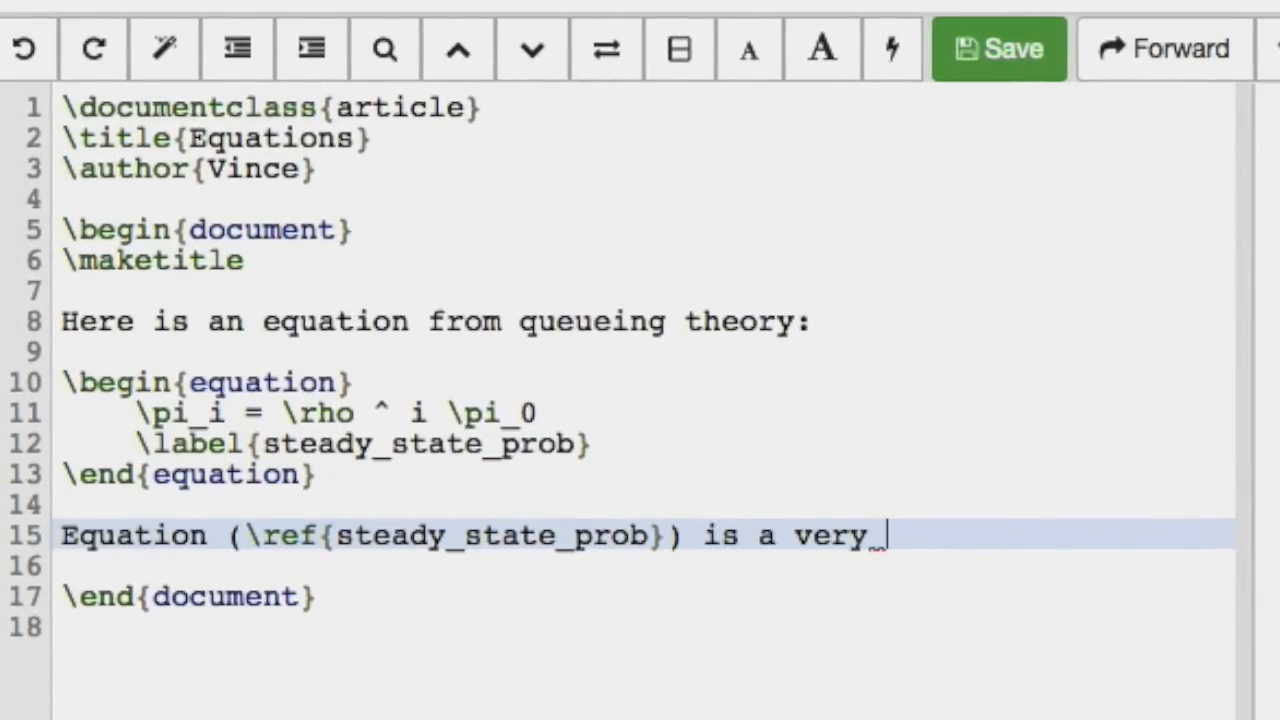
pyautogui.write('cool eq')
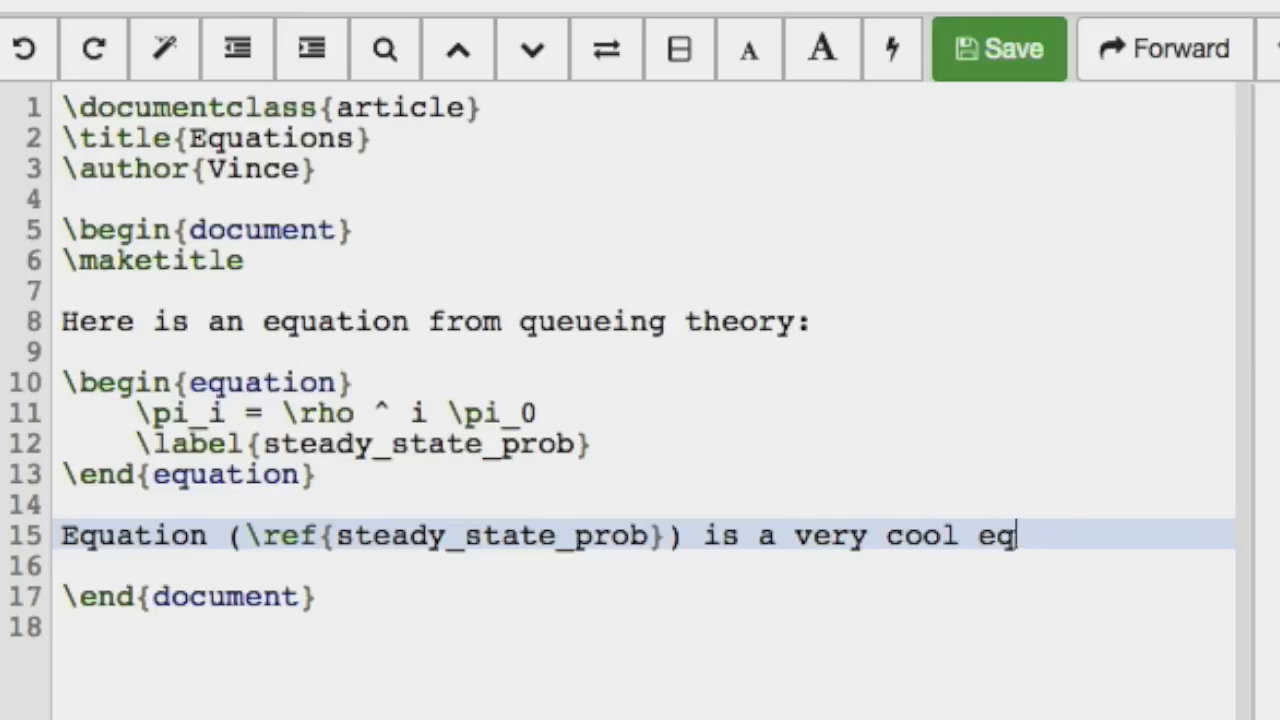
pyautogui.write('uation.')
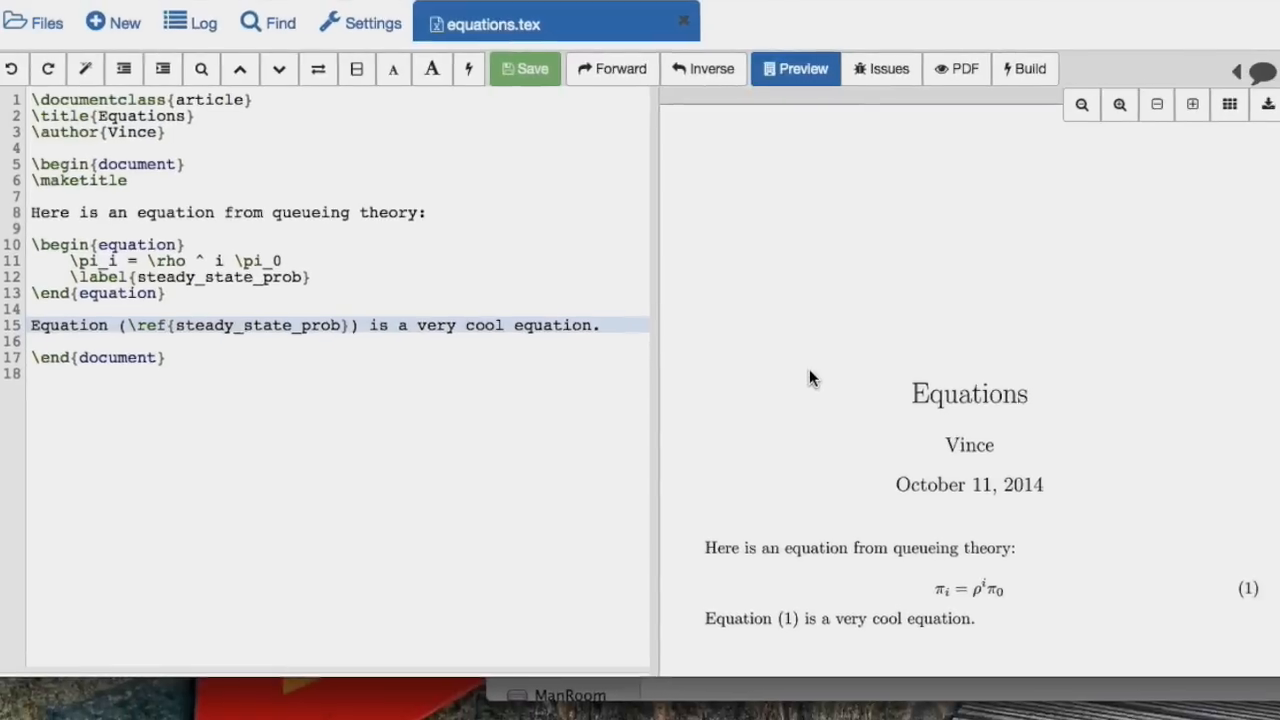
pyautogui.scroll(3)
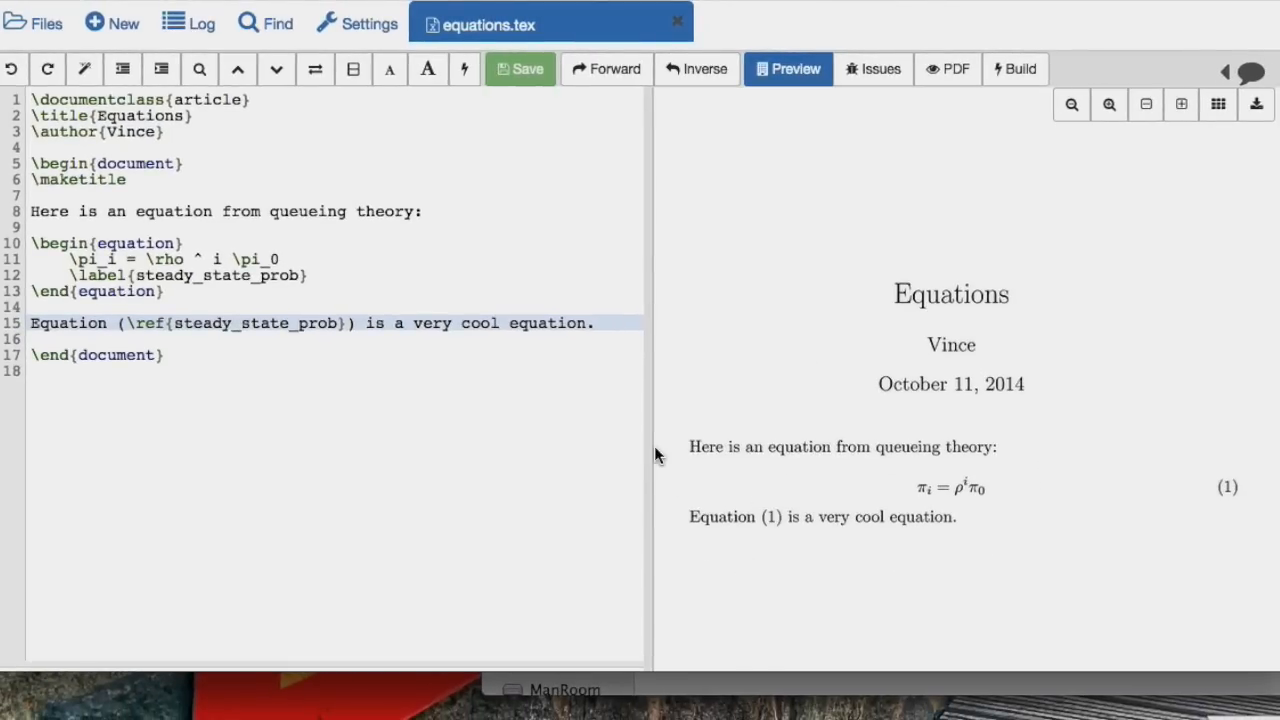